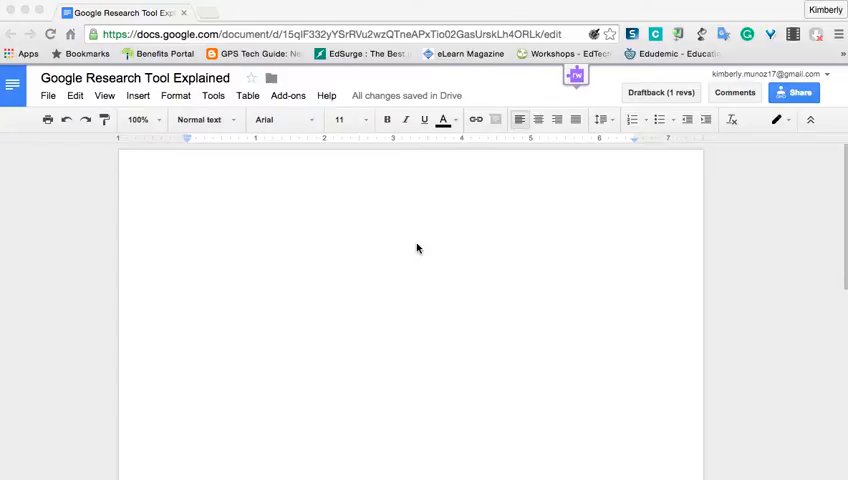
{"action": "mouse_move", "coordinate": [232, 156]}
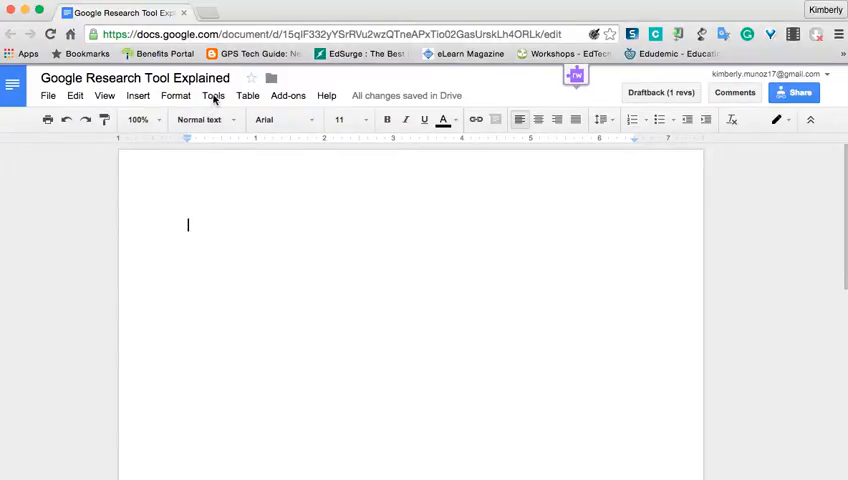
- Open the Research sidebar from the Tools menu
{"action": "left_click", "coordinate": [213, 95]}
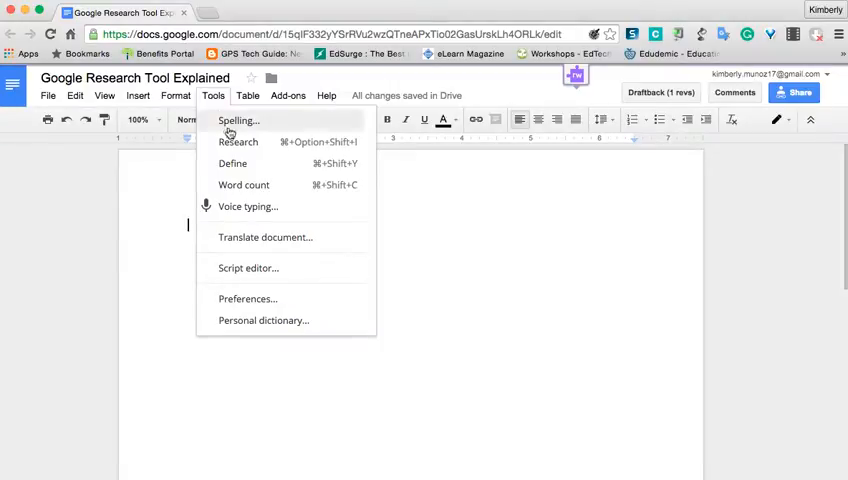
{"action": "mouse_move", "coordinate": [308, 153]}
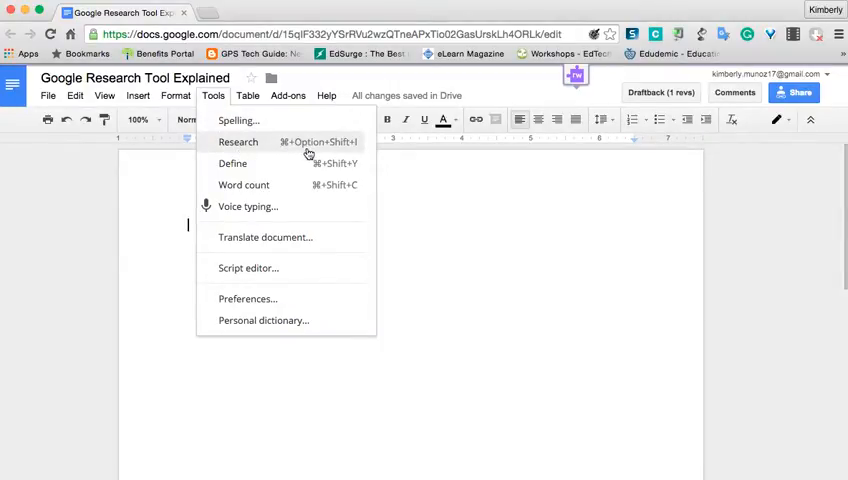
{"action": "left_click", "coordinate": [238, 141]}
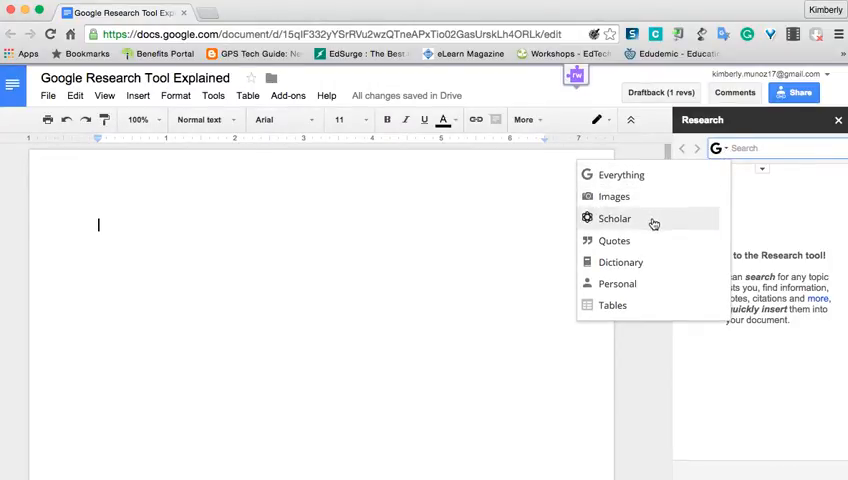
{"action": "mouse_move", "coordinate": [640, 261]}
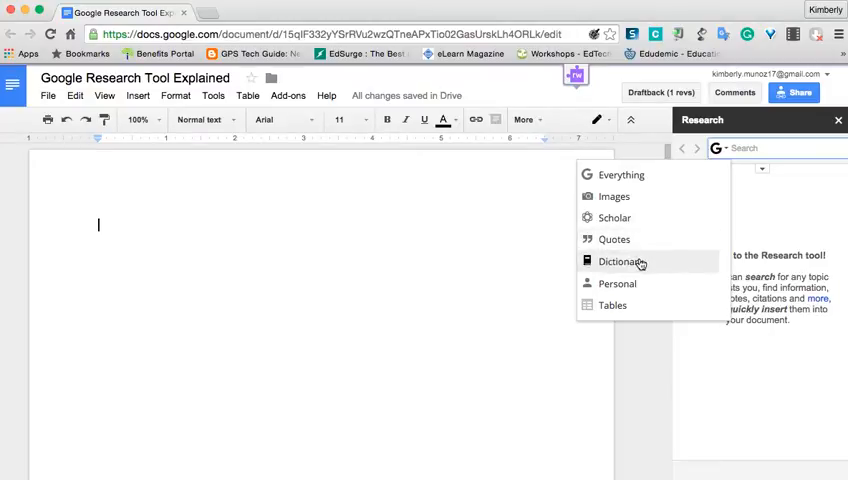
{"action": "mouse_move", "coordinate": [613, 305]}
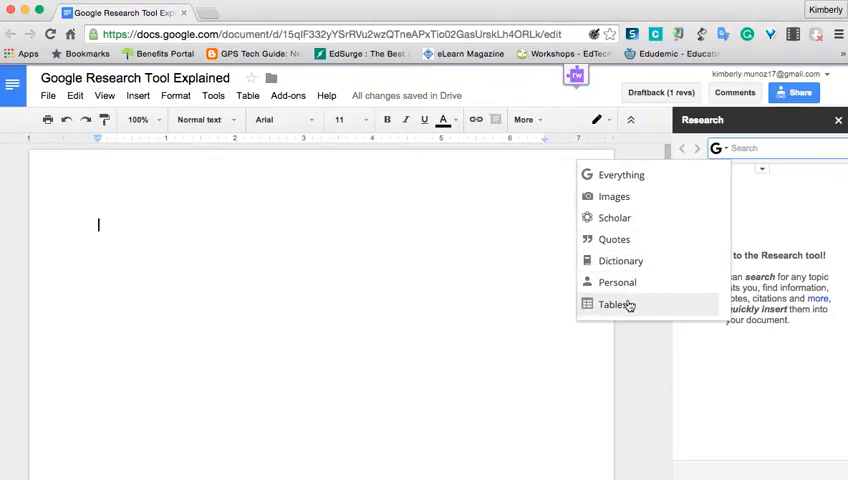
{"action": "mouse_move", "coordinate": [617, 282]}
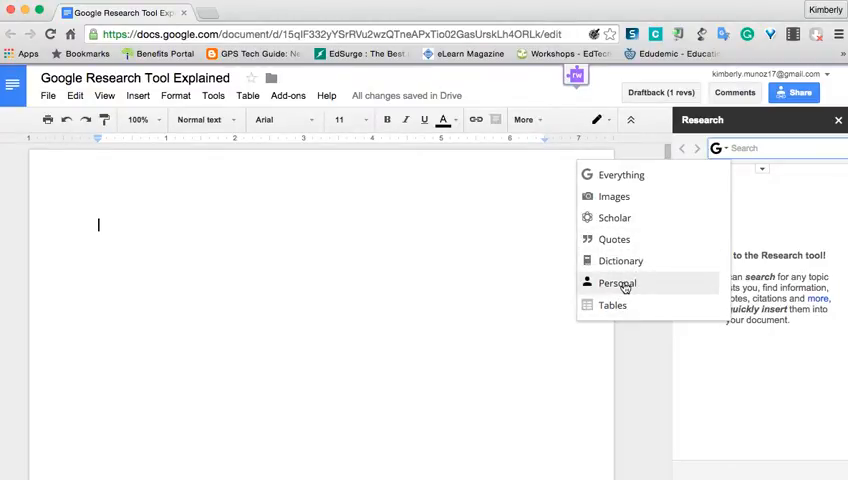
{"action": "mouse_move", "coordinate": [731, 168]}
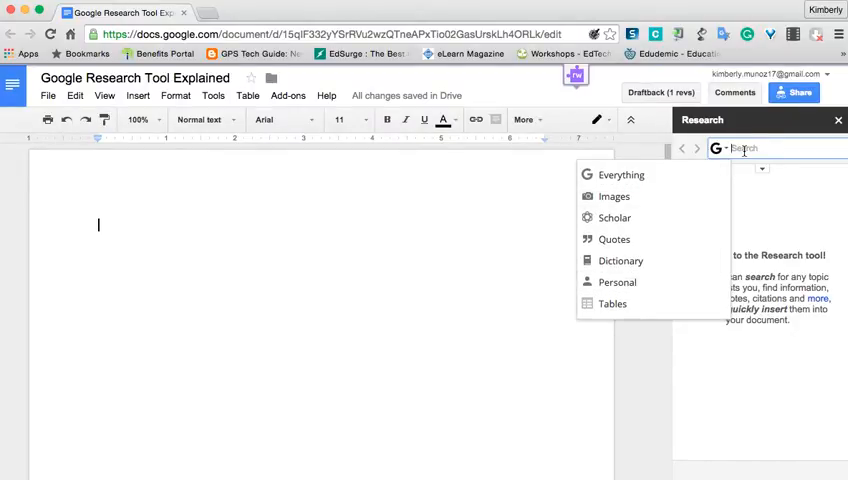
- Search 'ww' and insert the Iwo Jima flag-raising photo with its familysearch.org footnote
{"action": "type", "text": "ww"}
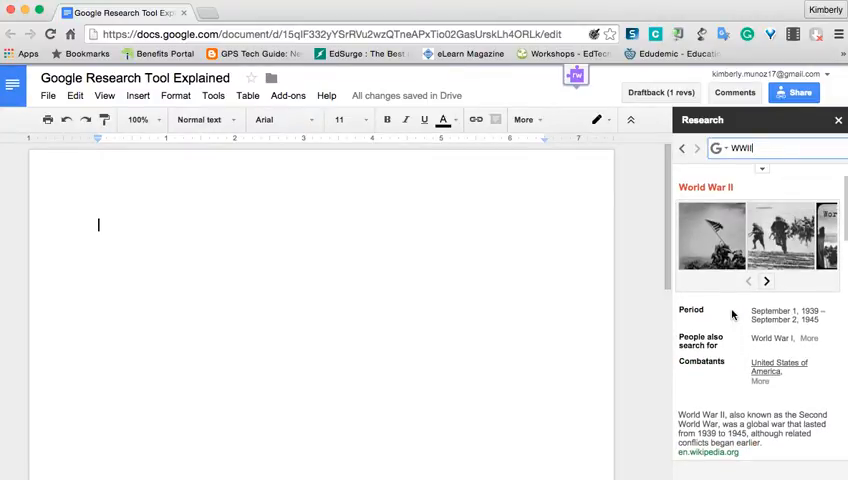
{"action": "mouse_move", "coordinate": [709, 283]}
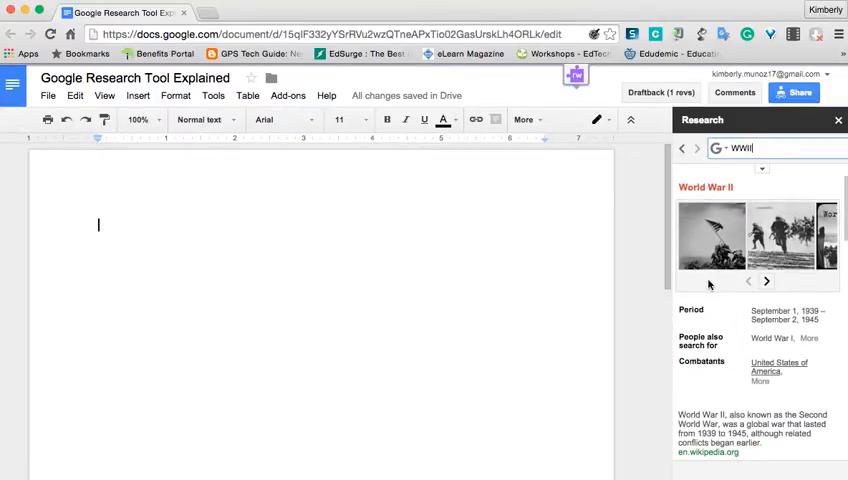
{"action": "left_click", "coordinate": [712, 237]}
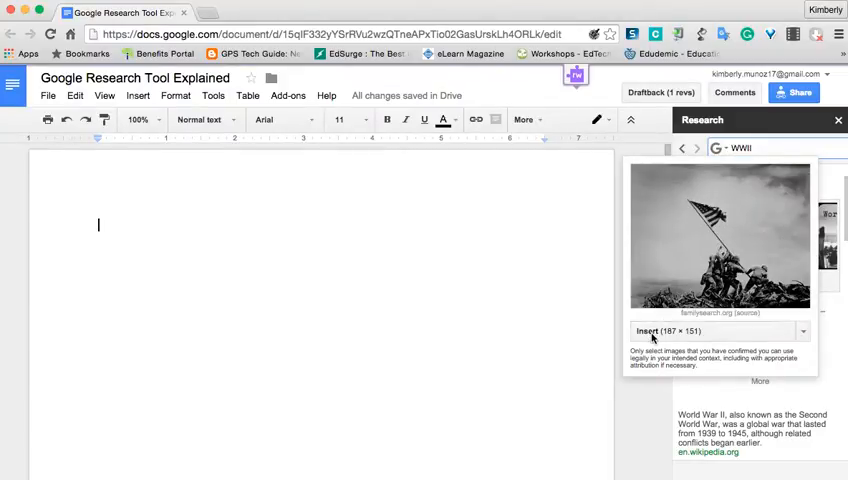
{"action": "left_click", "coordinate": [647, 331]}
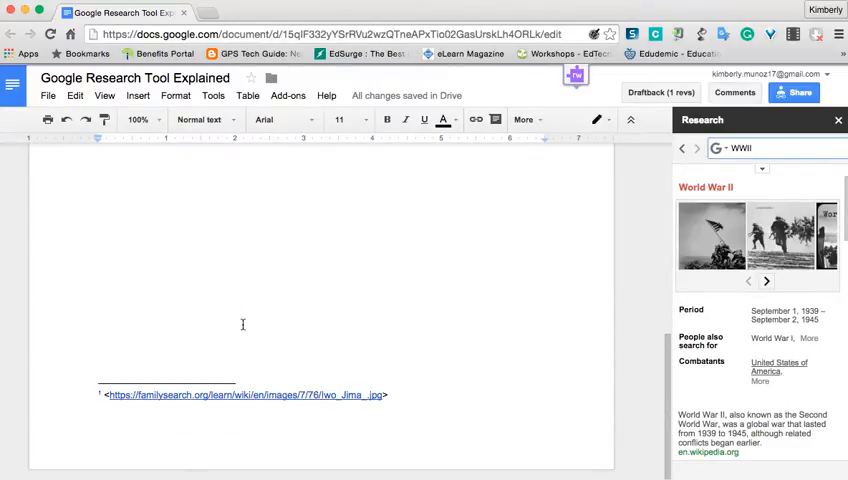
{"action": "mouse_move", "coordinate": [187, 420]}
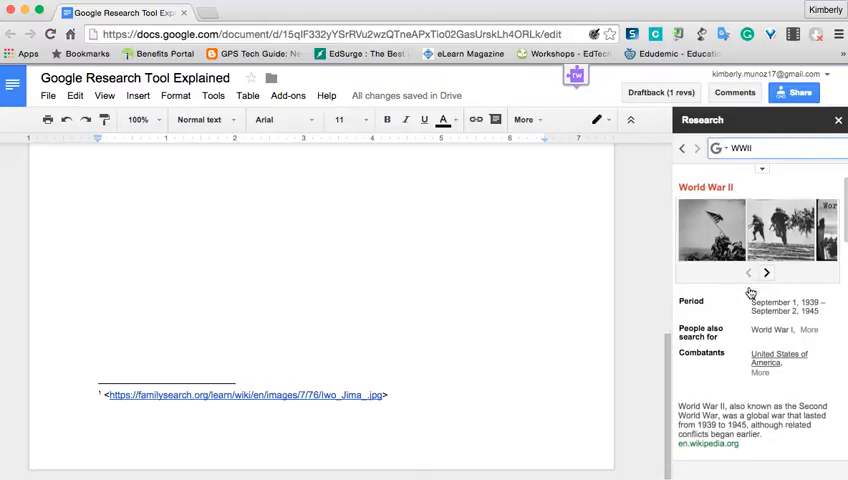
- Preview the Wikipedia World War II article from the web results
{"action": "scroll", "scroll_direction": "down", "scroll_amount": 3}
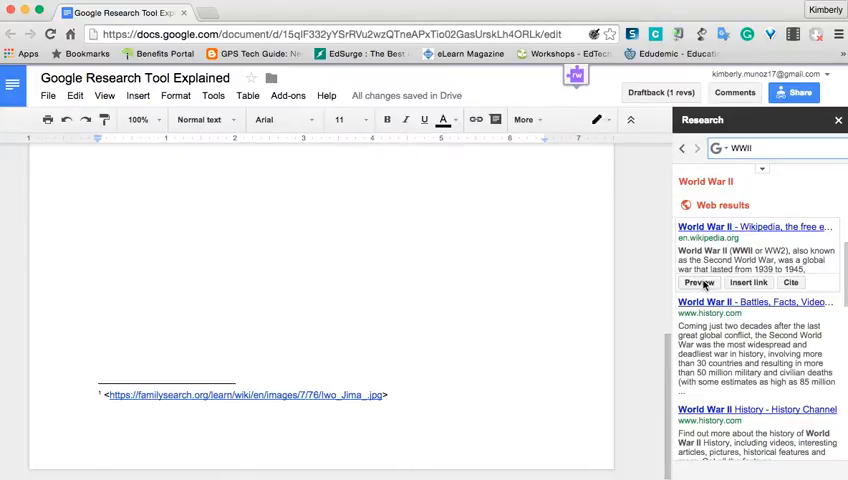
{"action": "left_click", "coordinate": [698, 282]}
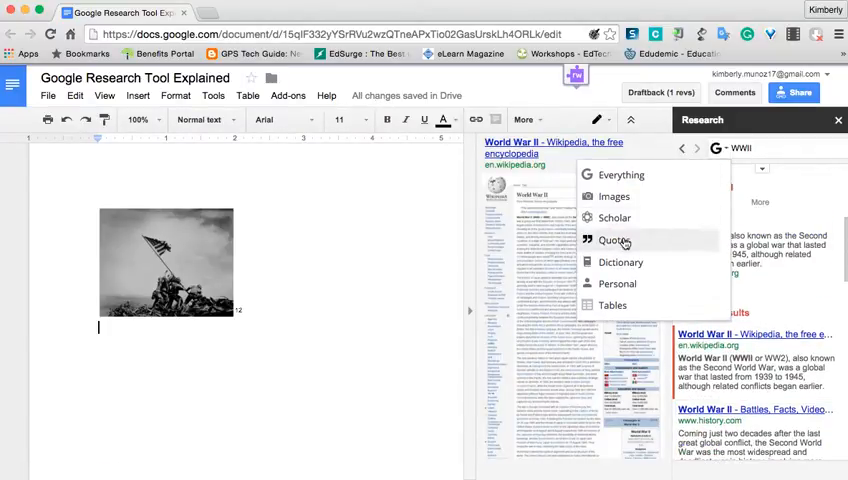
- Switch to Quotes, search 'Hitler', and insert the Ursula K. Le Guin quote
{"action": "left_click", "coordinate": [615, 240]}
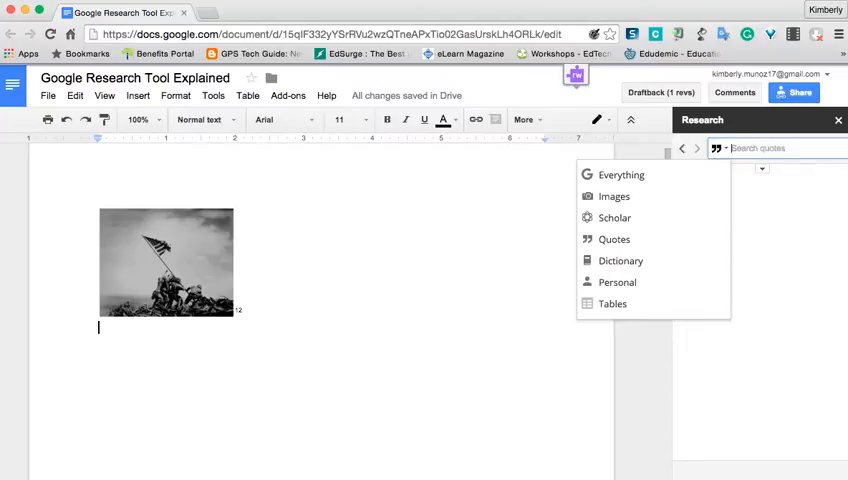
{"action": "type", "text": "Hitler"}
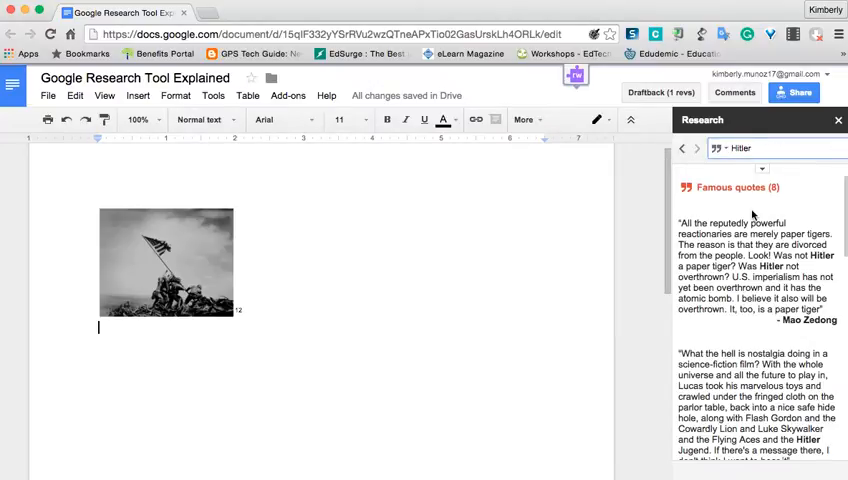
{"action": "scroll", "scroll_direction": "down", "scroll_amount": 3}
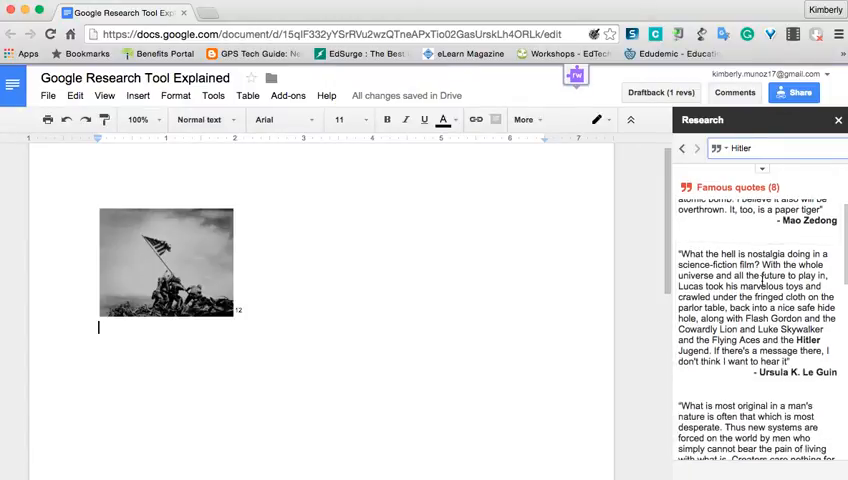
{"action": "scroll", "scroll_direction": "down", "scroll_amount": 3}
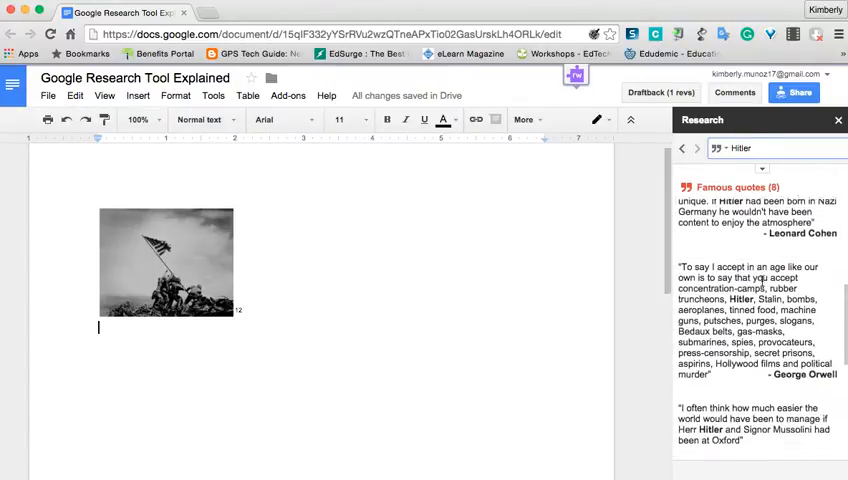
{"action": "scroll", "scroll_direction": "up", "scroll_amount": 3}
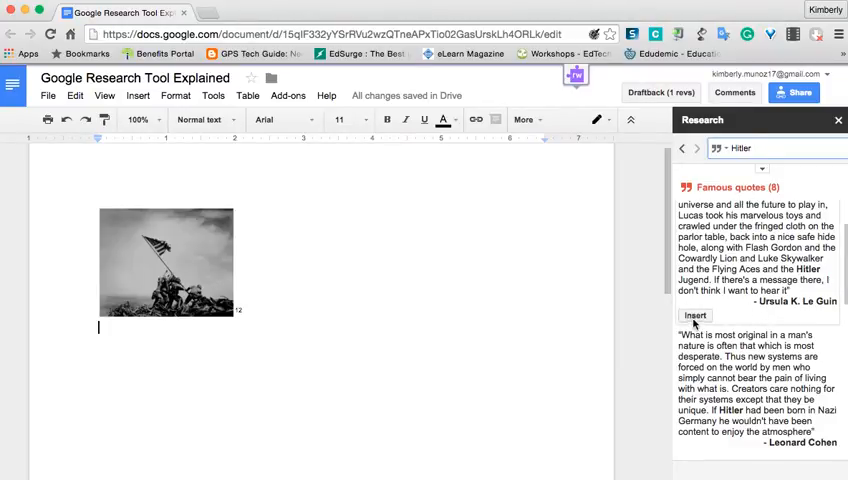
{"action": "left_click", "coordinate": [694, 316]}
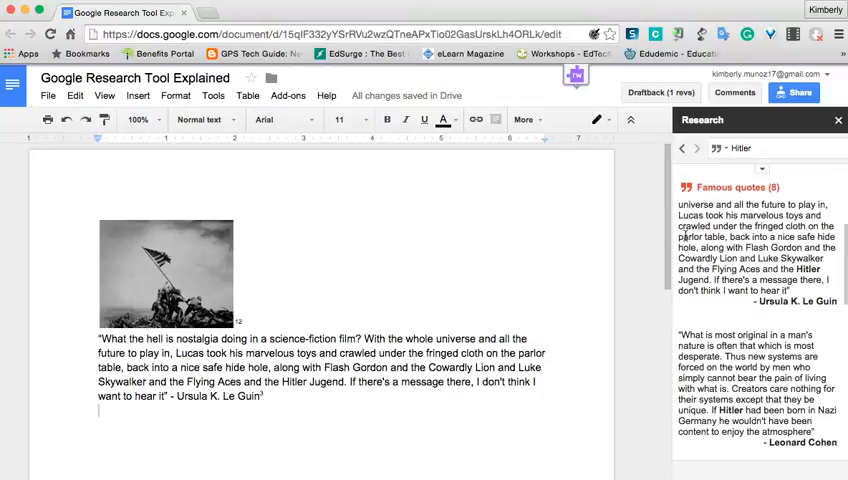
{"action": "mouse_move", "coordinate": [575, 284]}
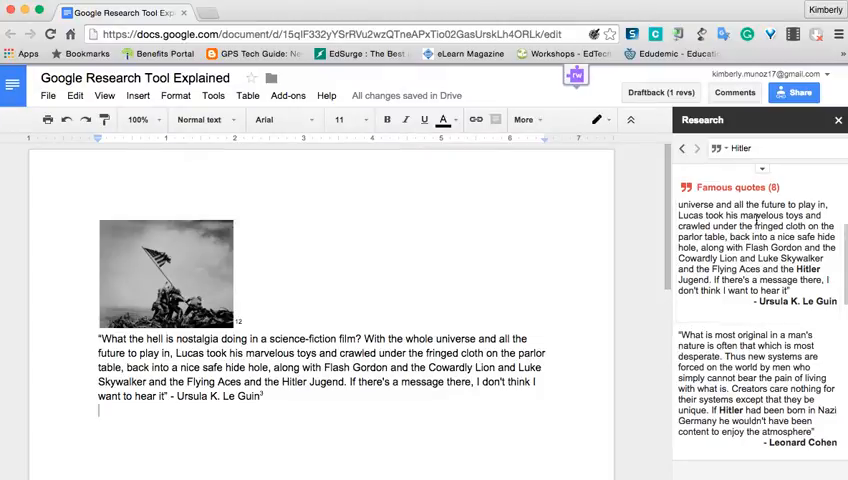
{"action": "mouse_move", "coordinate": [742, 174]}
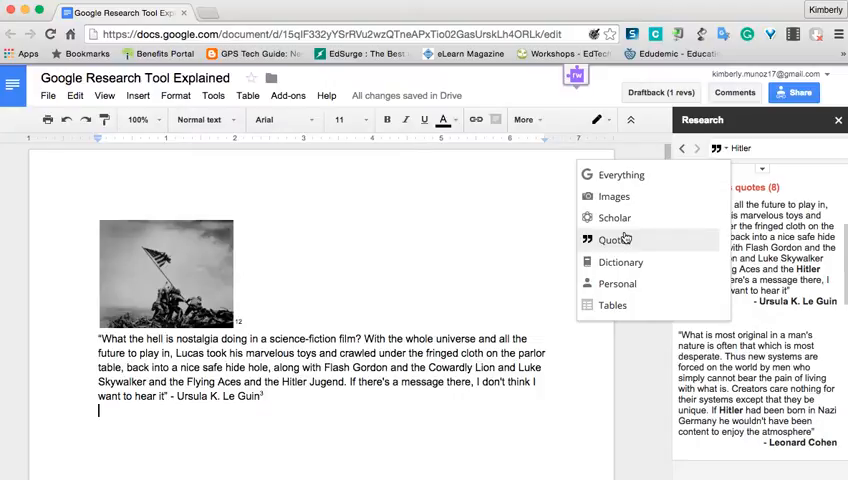
{"action": "mouse_move", "coordinate": [621, 175]}
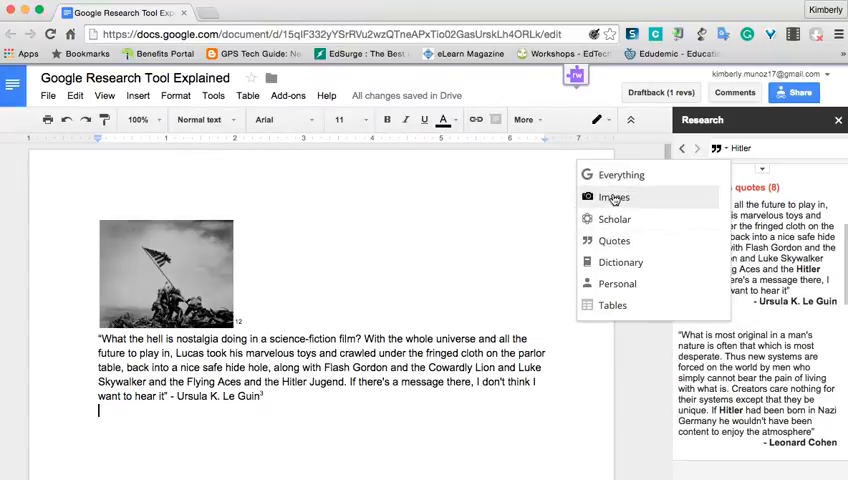
- Change the Research search type from Quotes to Images
{"action": "left_click", "coordinate": [613, 197]}
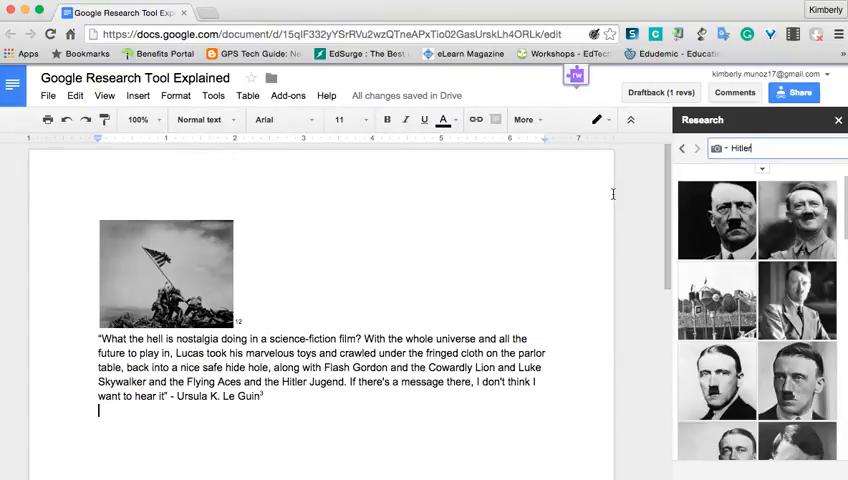